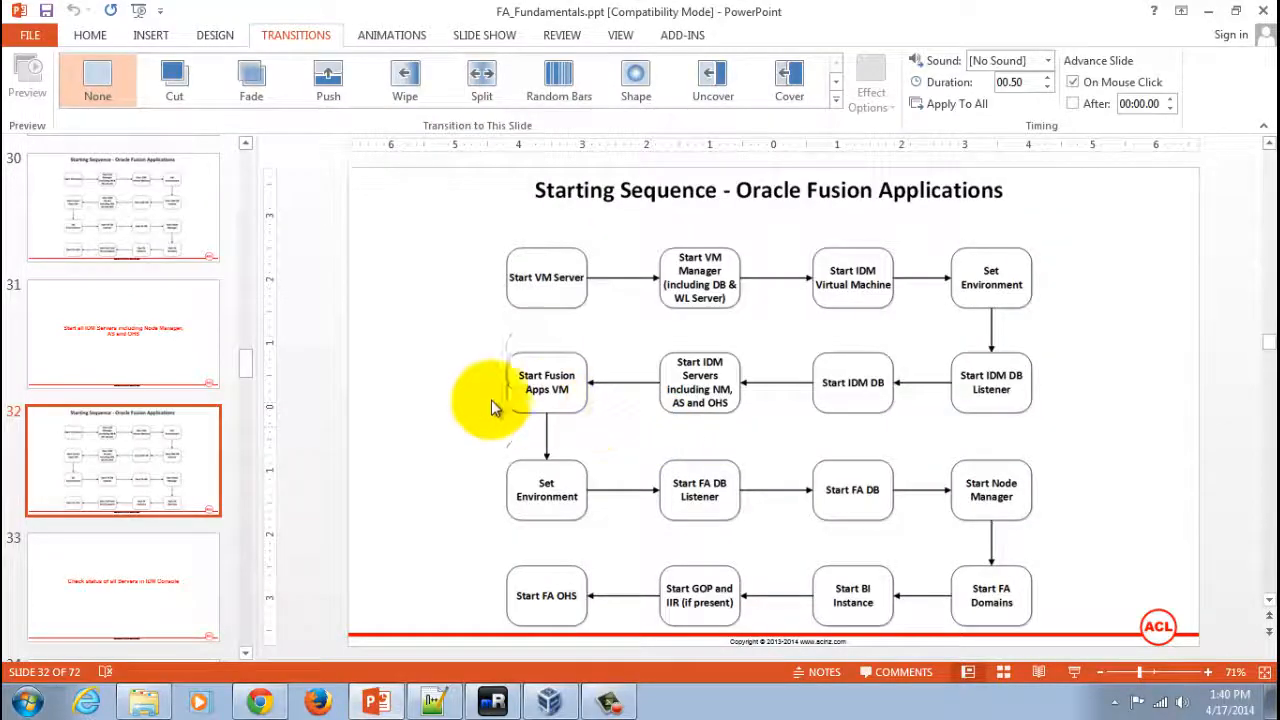
{"action": "mouse_move", "coordinate": [495, 620]}
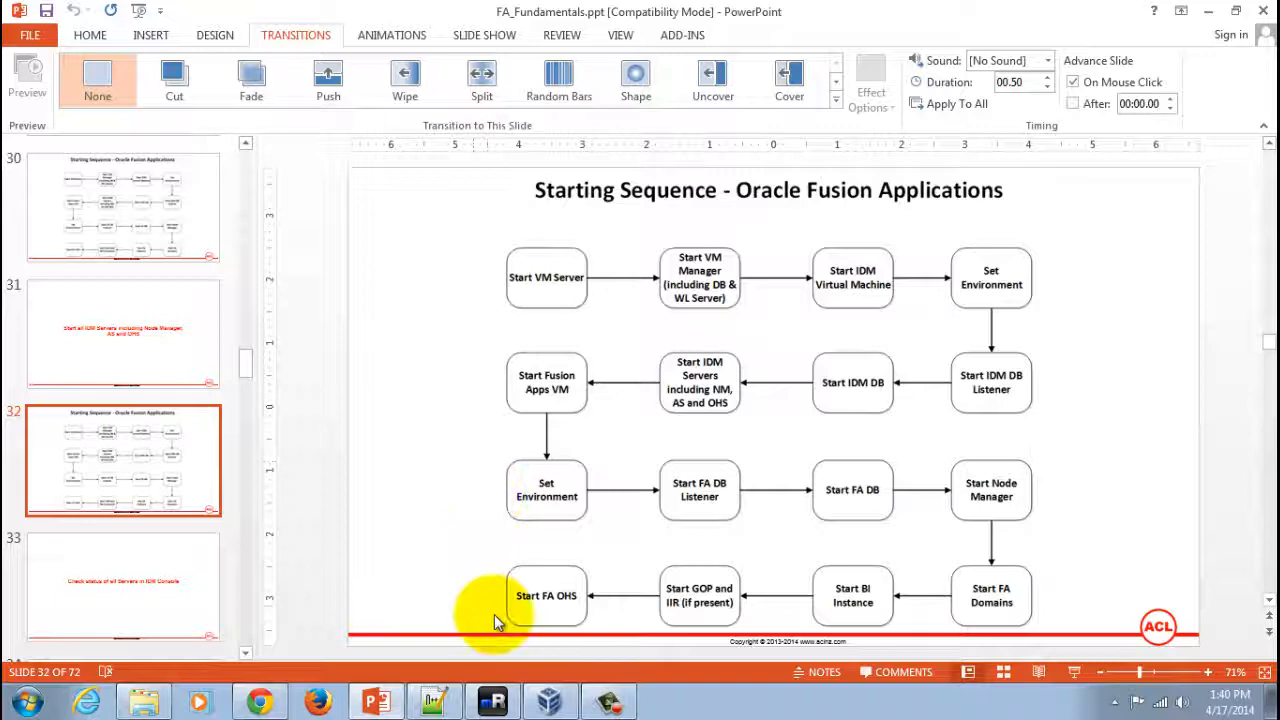
- Switch from the mRemoteNG terminal to the Notepad++ file of IDM start and stop commands
{"action": "left_click", "coordinate": [434, 700]}
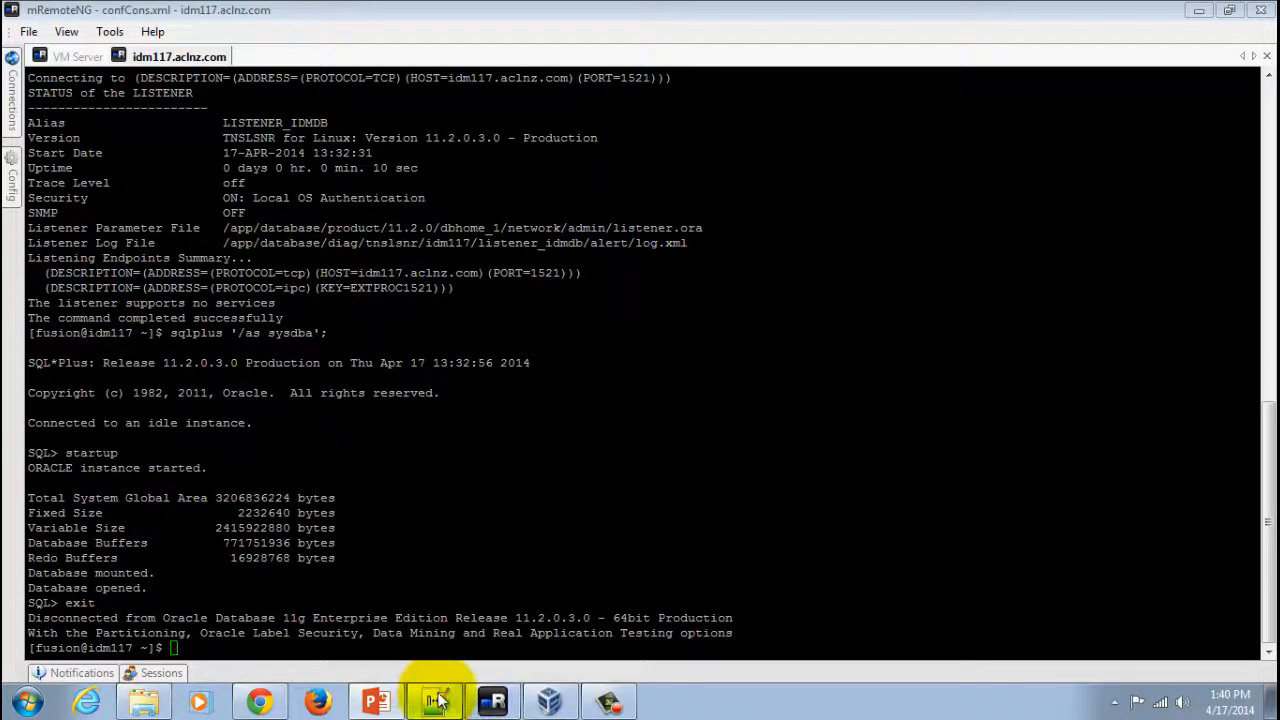
{"action": "left_click", "coordinate": [434, 700]}
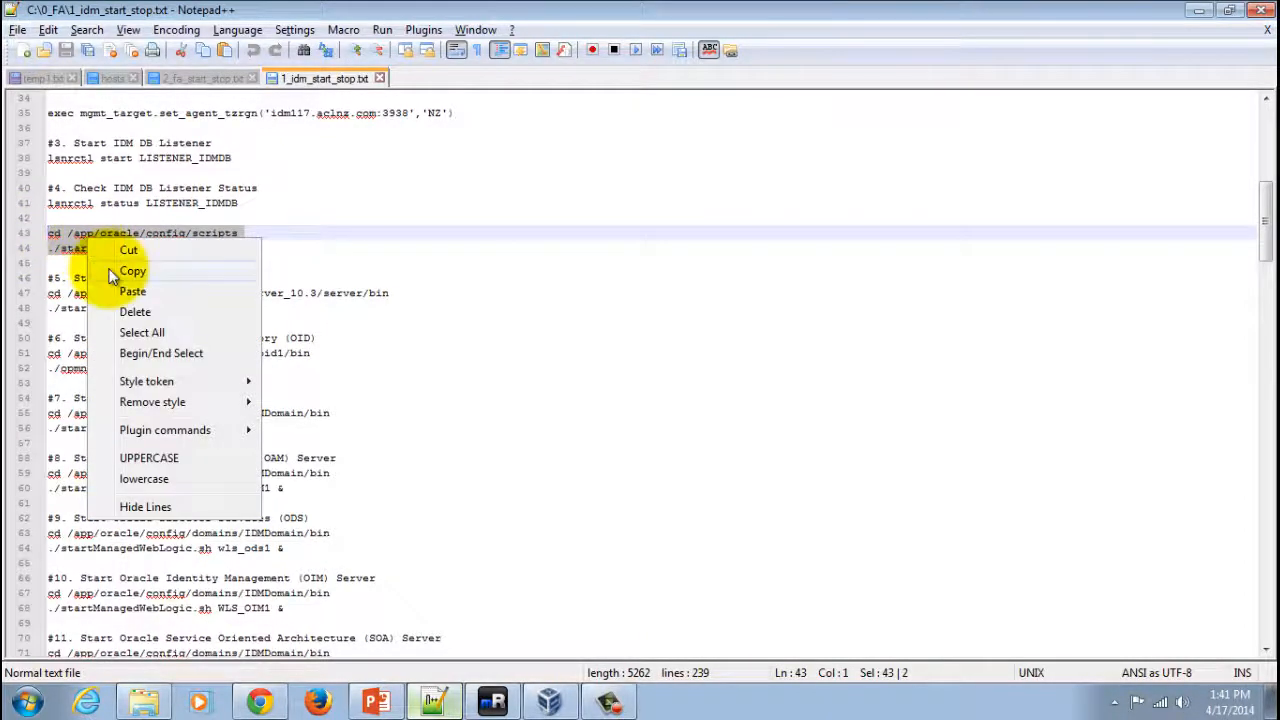
{"action": "left_click", "coordinate": [492, 700]}
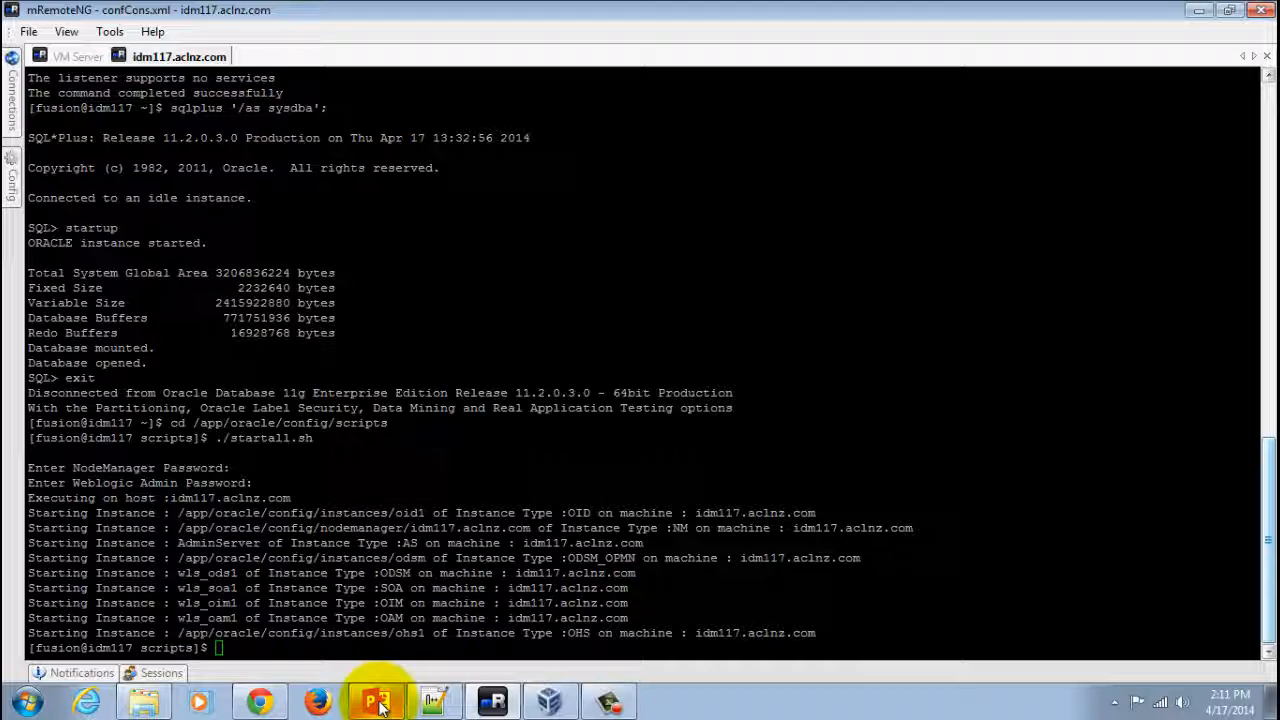
- Return to PowerPoint slide 32, Starting Sequence - Oracle Fusion Applications
{"action": "left_click", "coordinate": [375, 700]}
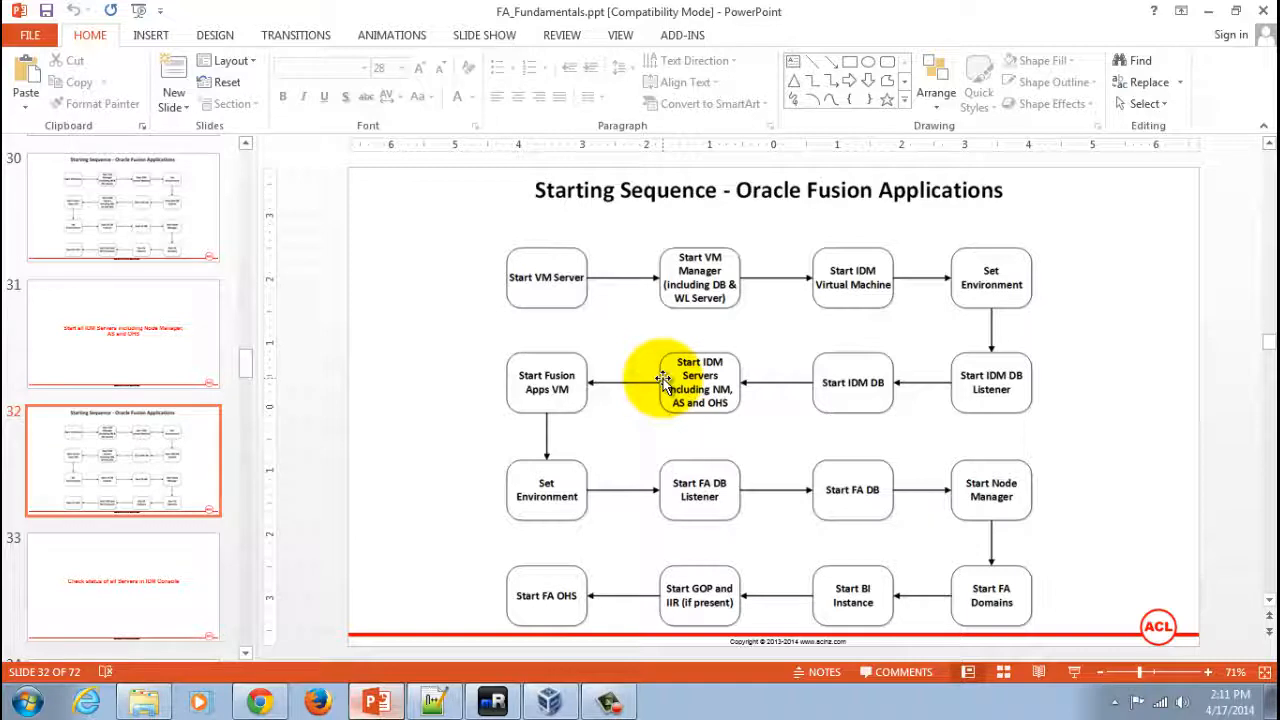
{"action": "mouse_move", "coordinate": [445, 372]}
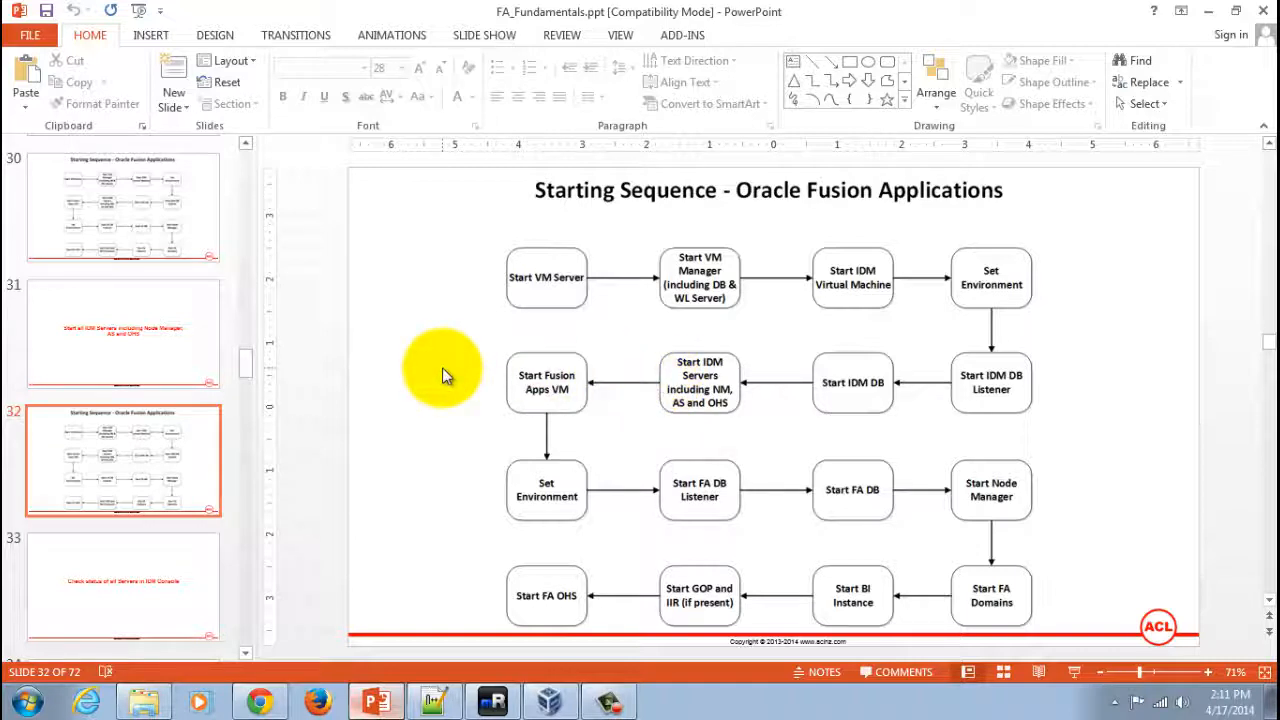
{"action": "mouse_move", "coordinate": [1075, 671]}
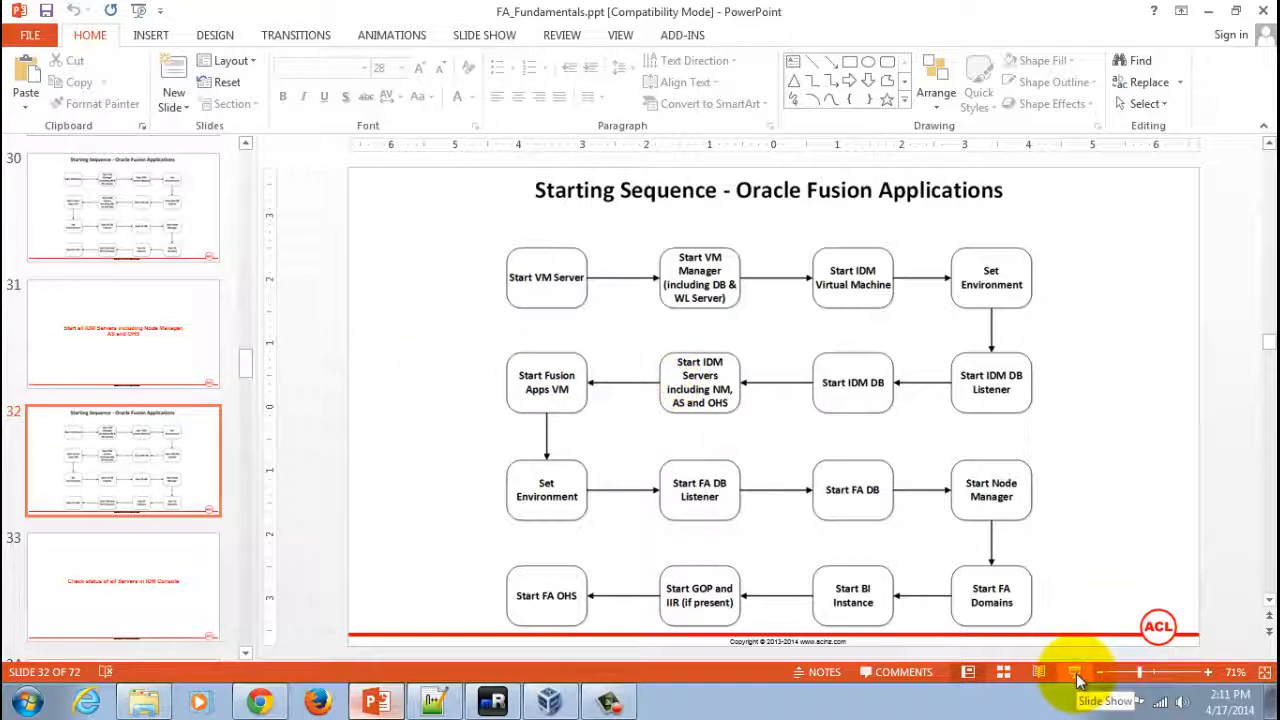